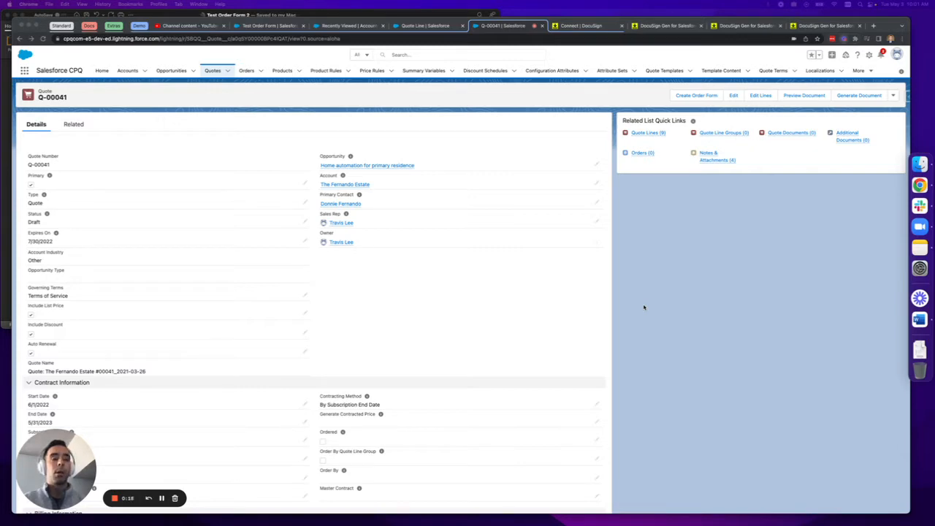
mouse_move(526, 282)
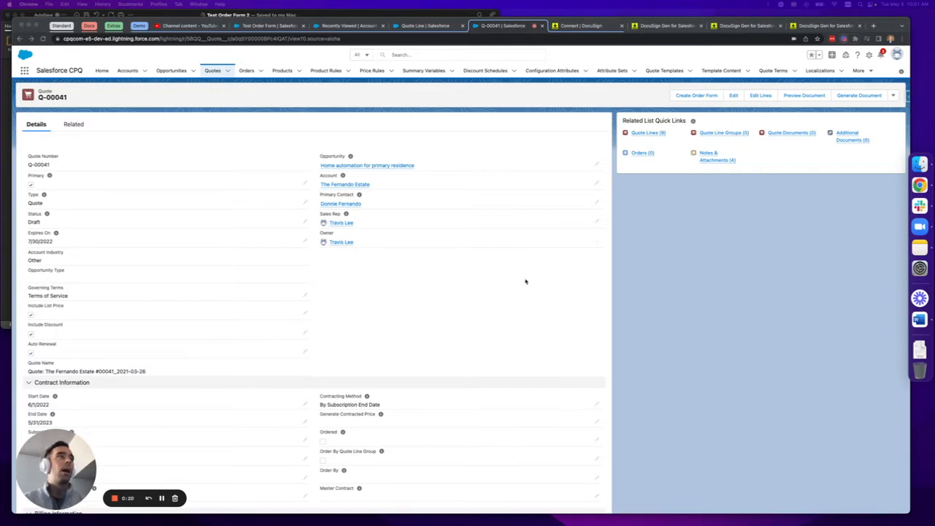
mouse_move(470, 327)
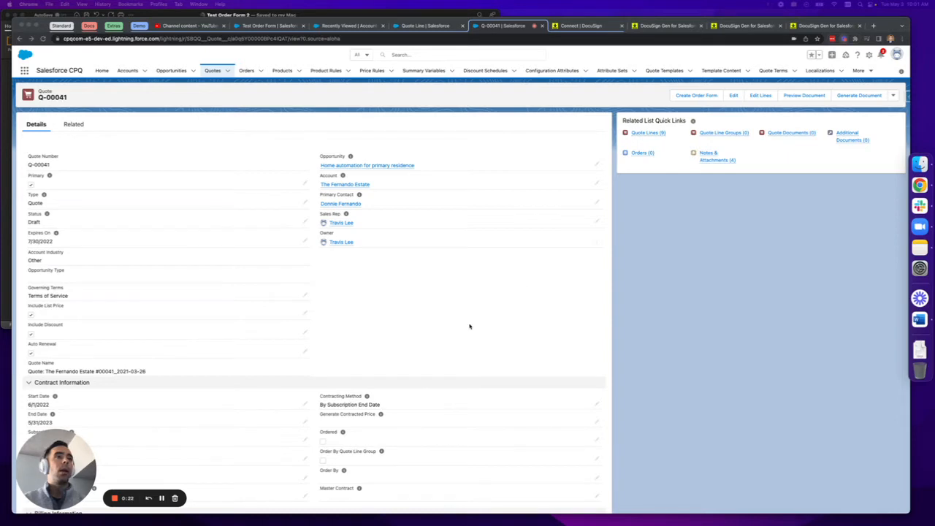
Start Send for Signature on the generated Q-00041 quote document
scroll("down", 3)
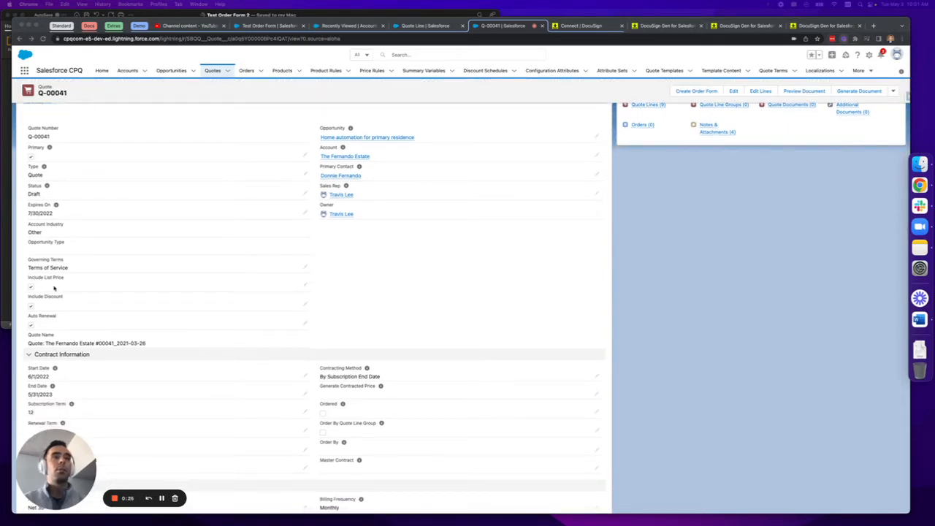
mouse_move(139, 281)
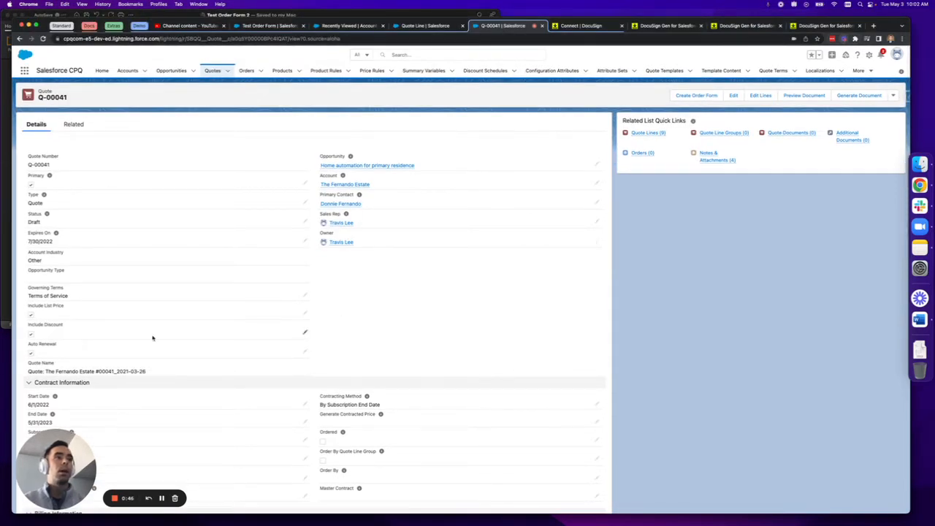
mouse_move(587, 323)
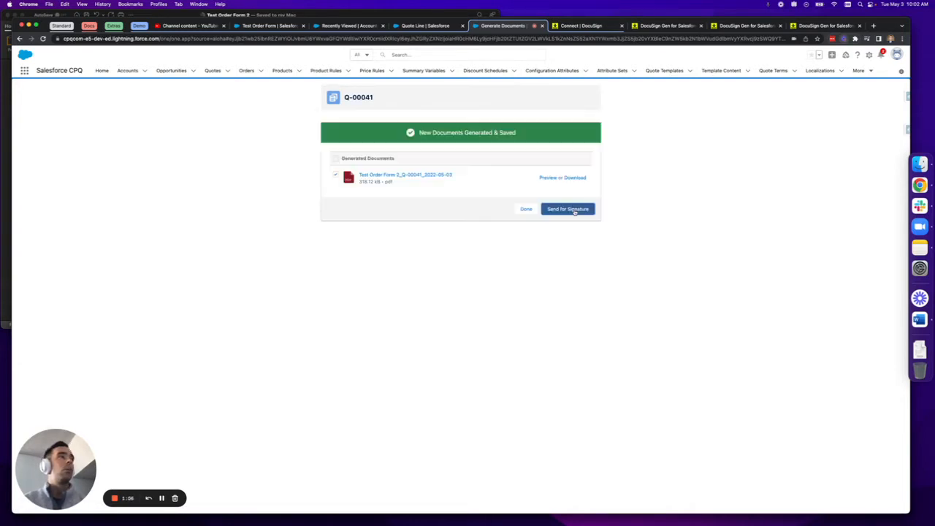
left_click(567, 209)
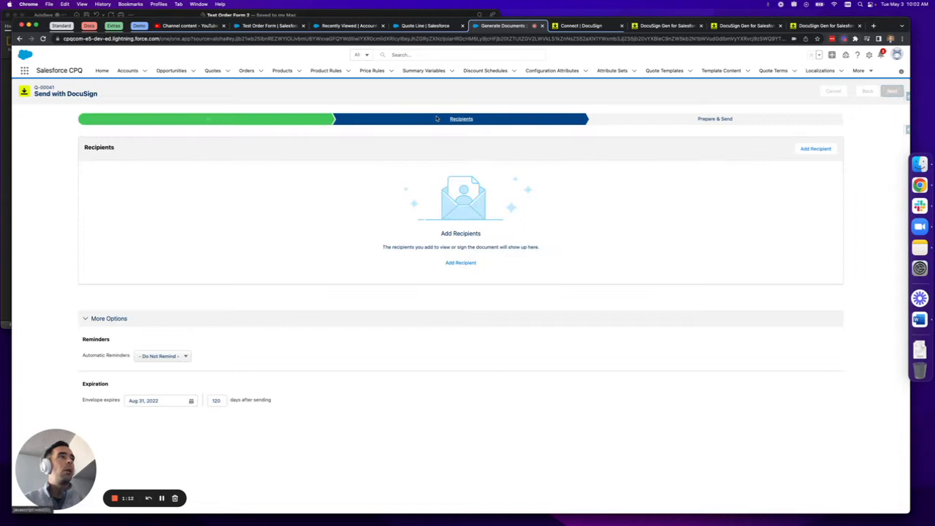
Add the primary contact (searched 'donn') as the envelope's first signer
left_click(461, 263)
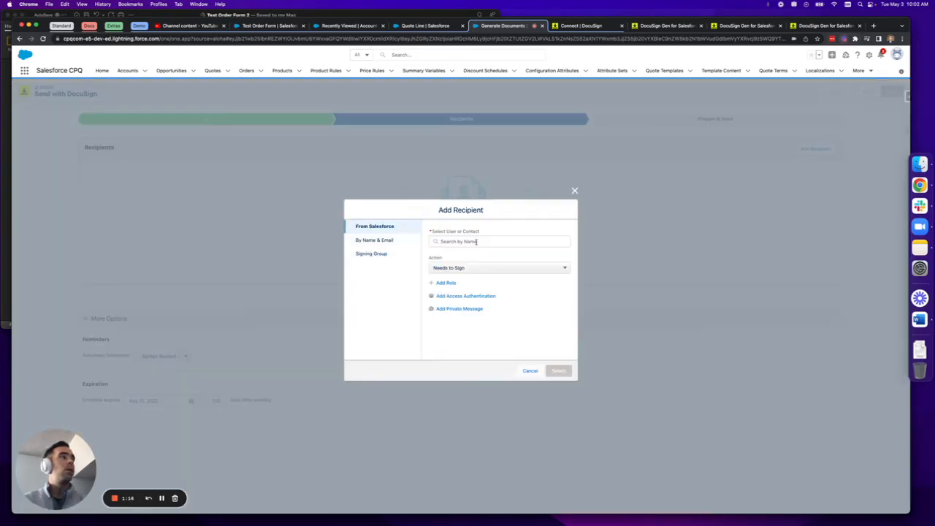
type("donn")
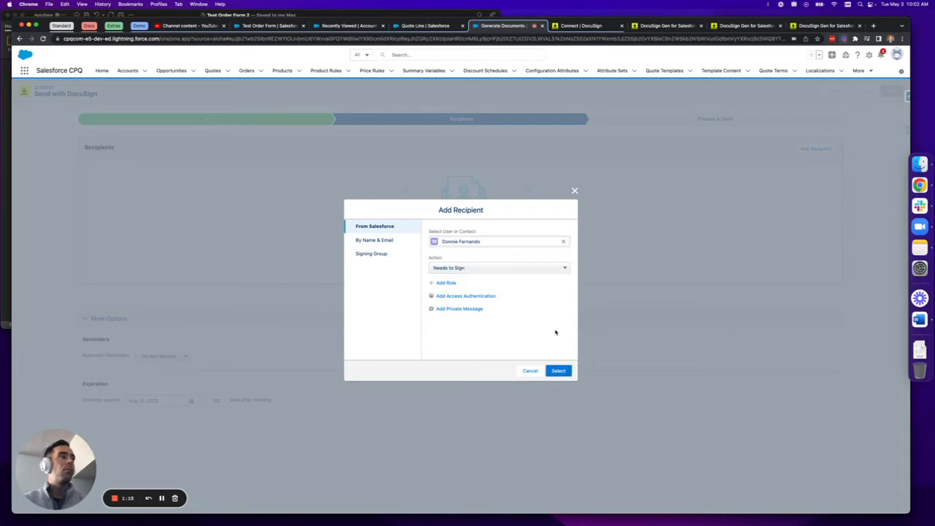
left_click(558, 371)
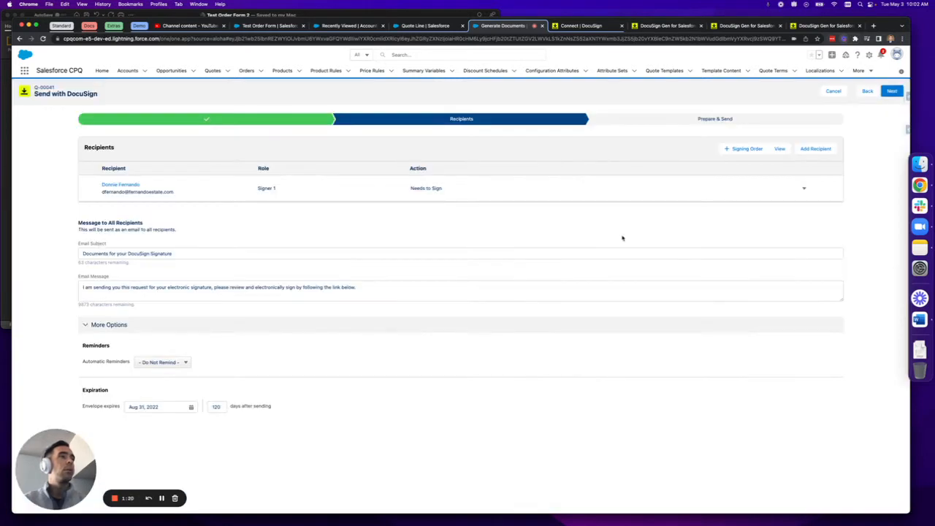
Add the sales rep (searched 'travis') as second signer and continue to prepare
left_click(815, 149)
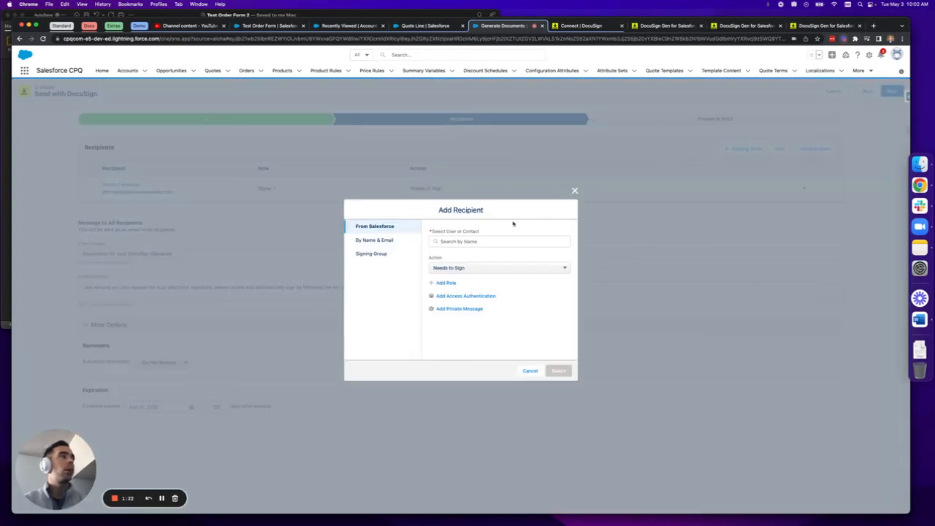
type("travis")
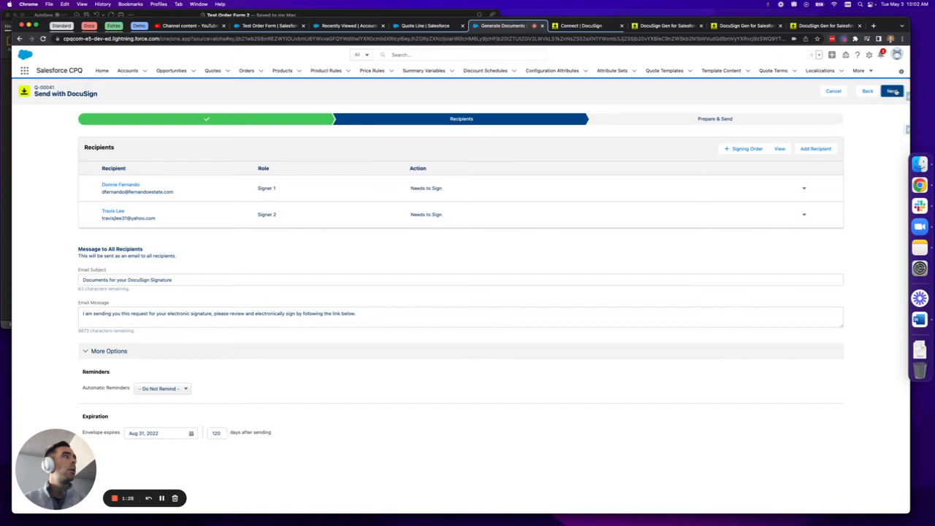
left_click(892, 90)
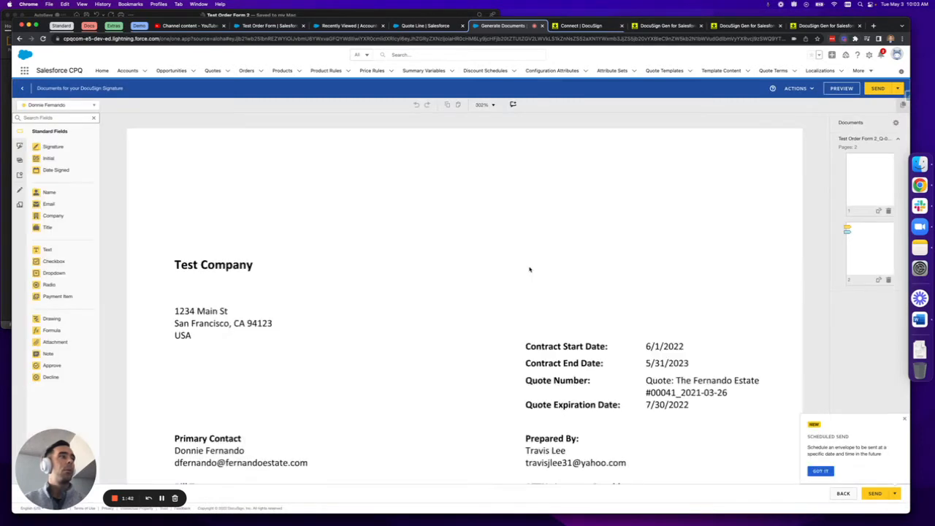
scroll("down", 3)
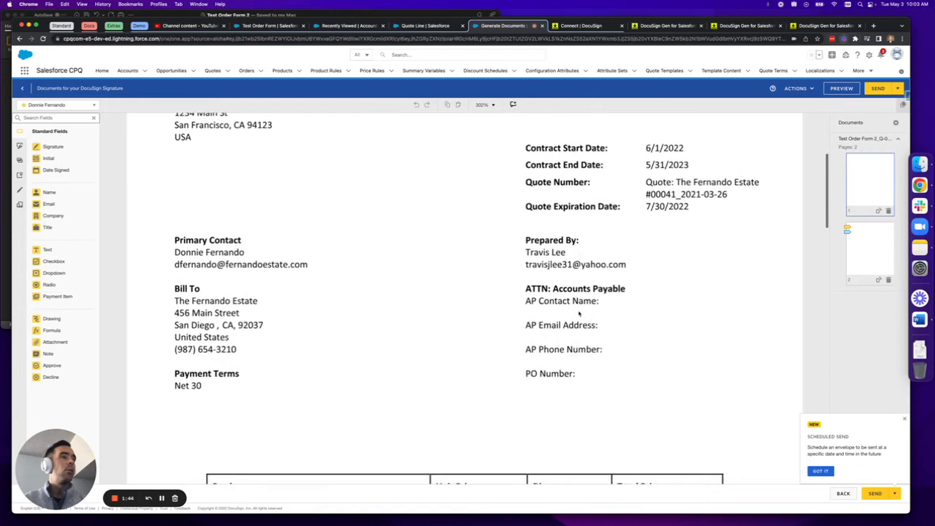
scroll("down", 3)
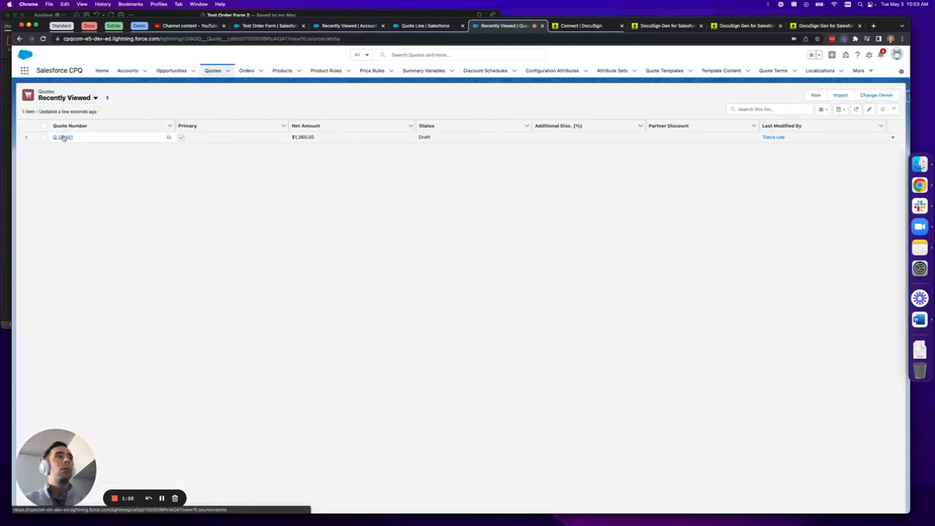
Reopen quote Q-00041 from the Recently Viewed list to generate a new document
left_click(61, 137)
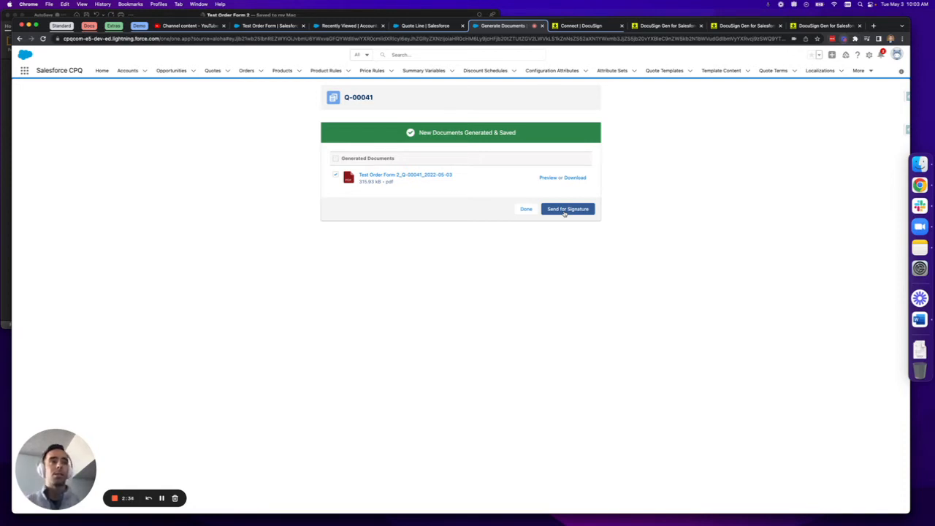
Send the new Q-00041 document to DocuSign, accepting it on the Documents step
left_click(567, 209)
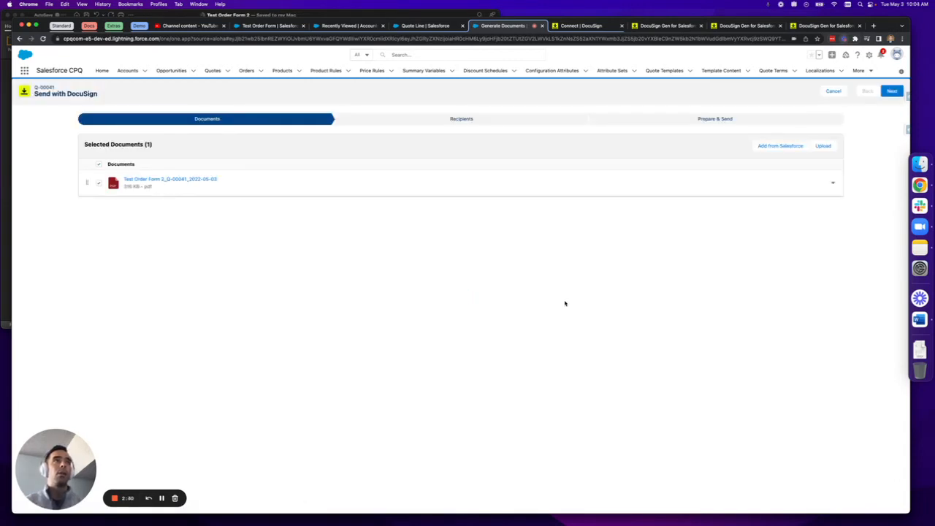
left_click(891, 91)
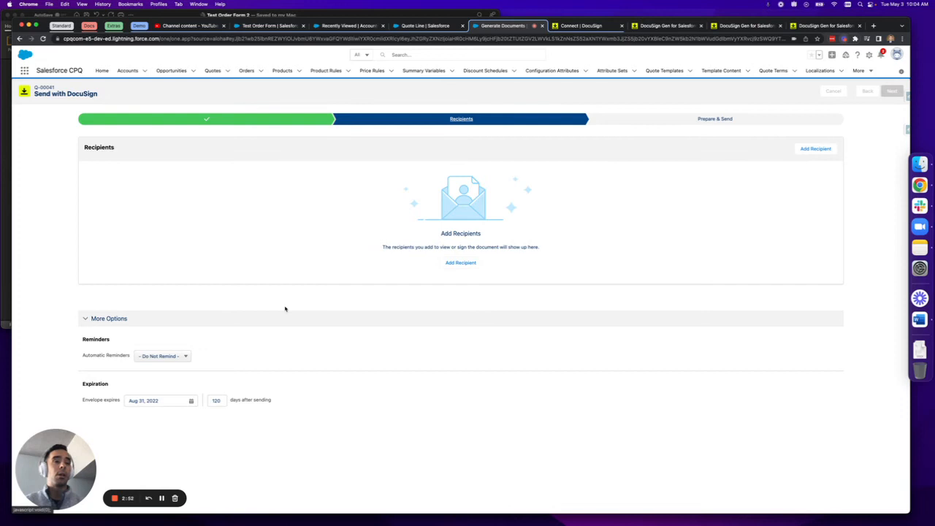
mouse_move(365, 309)
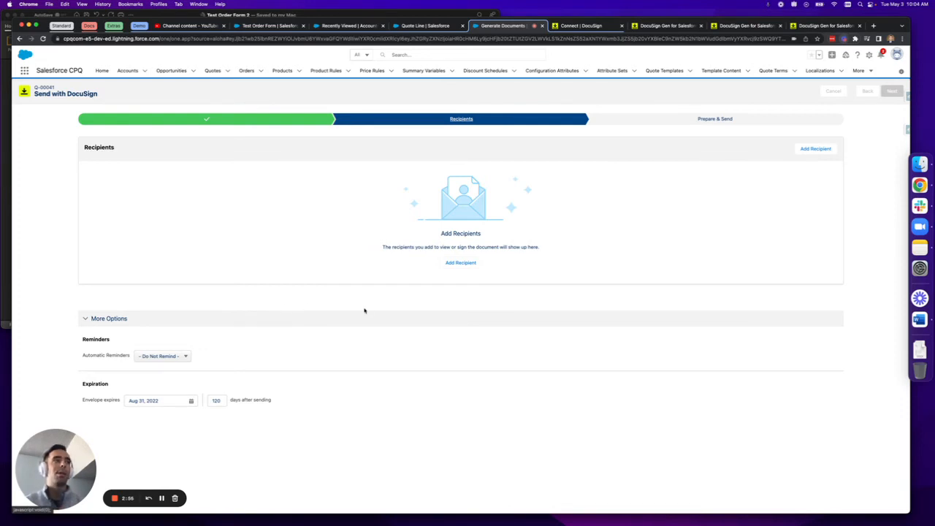
Add the primary contact (searched 'donne') as the envelope's first signer
left_click(460, 263)
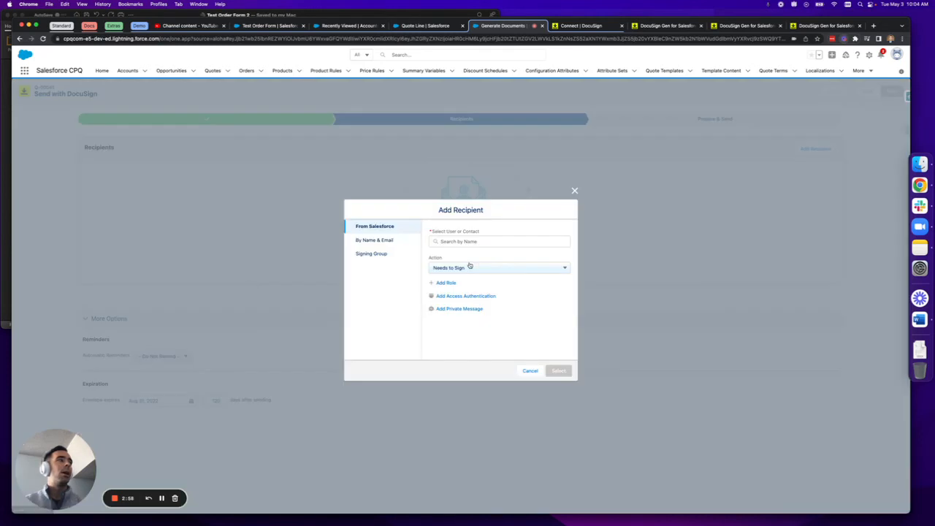
type("tr")
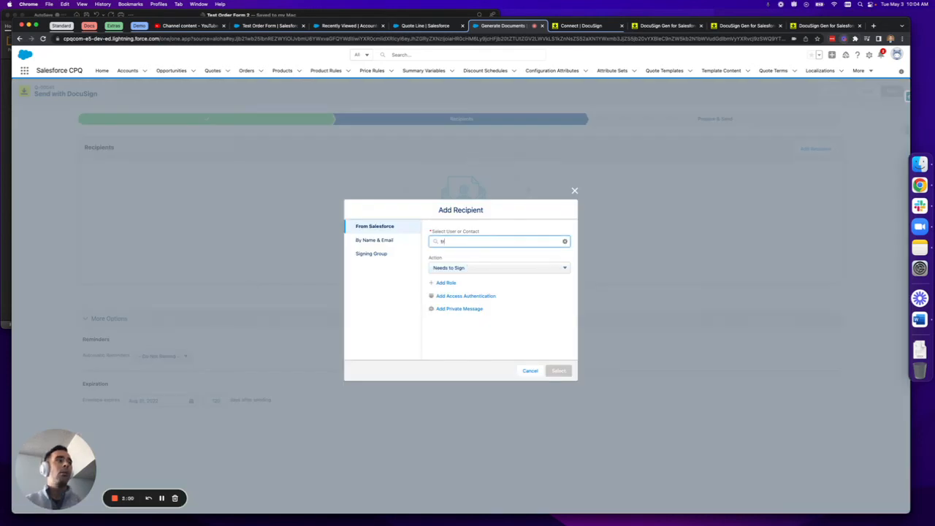
type("donne")
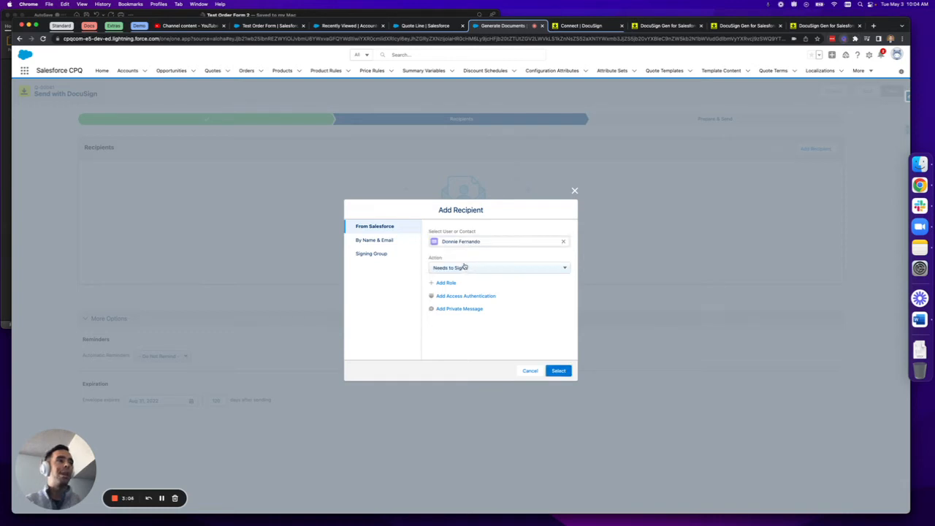
mouse_move(538, 347)
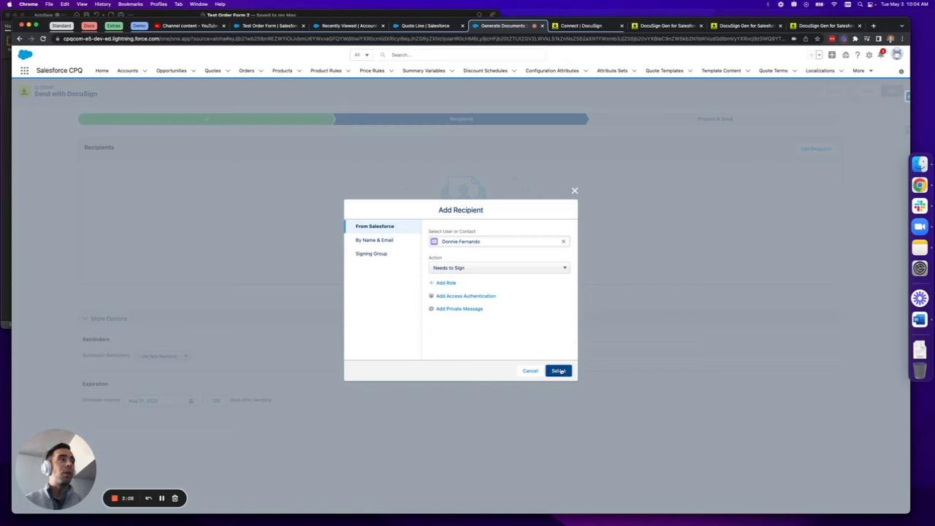
left_click(558, 371)
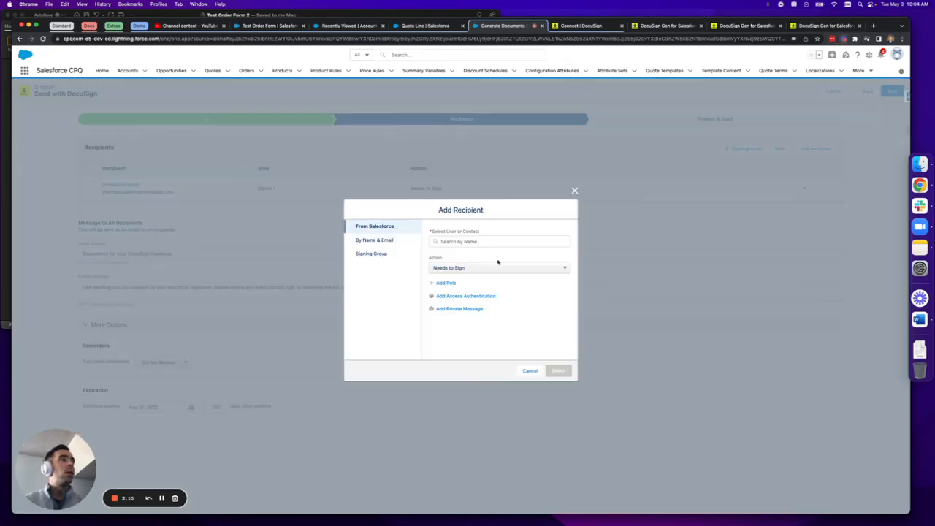
Add sales rep Travis as second signer and continue to preparing the envelope
type("travis")
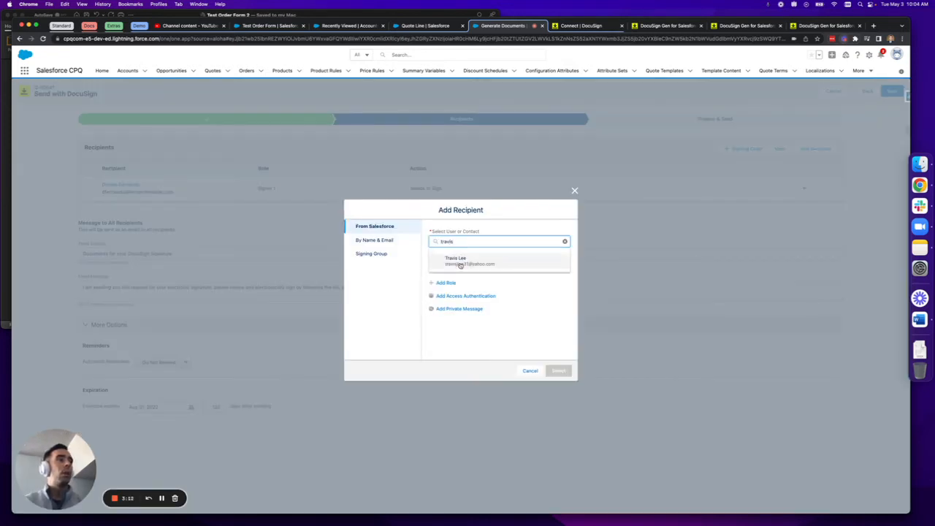
left_click(466, 260)
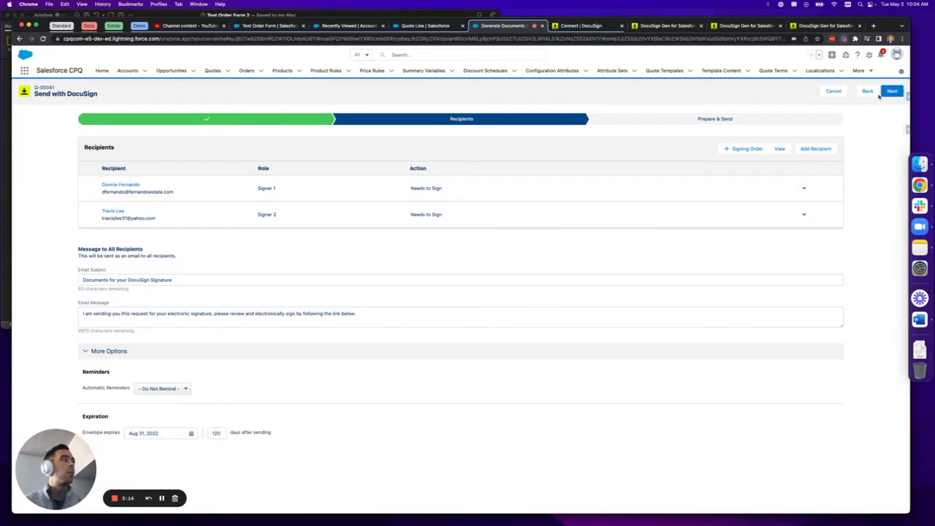
left_click(891, 91)
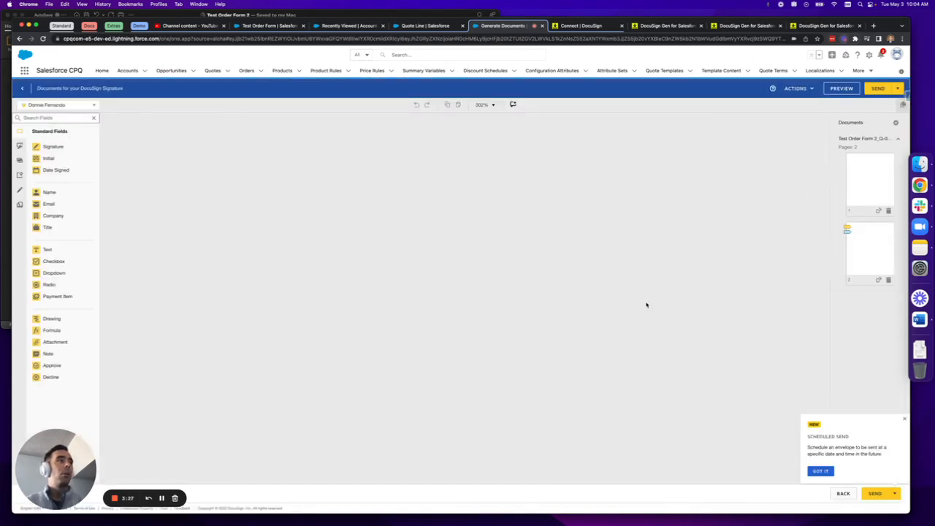
scroll("down", 3)
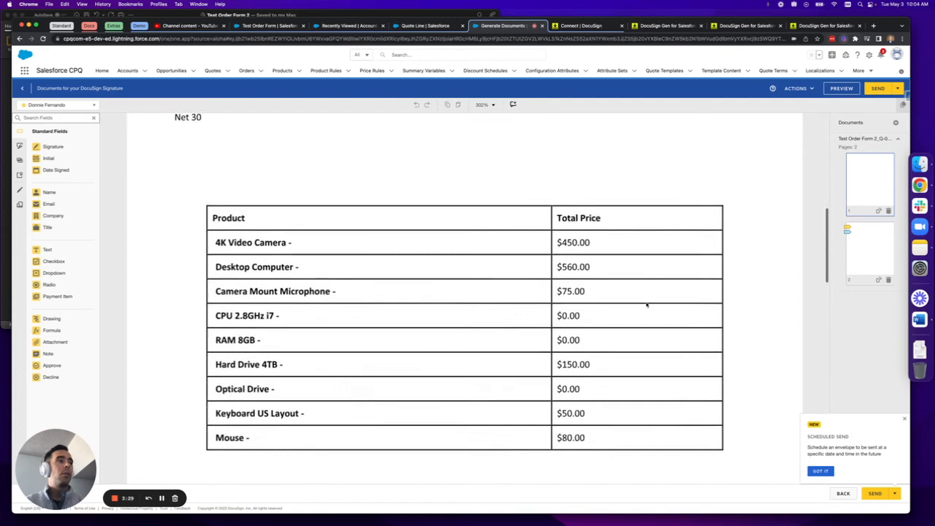
scroll("down", 3)
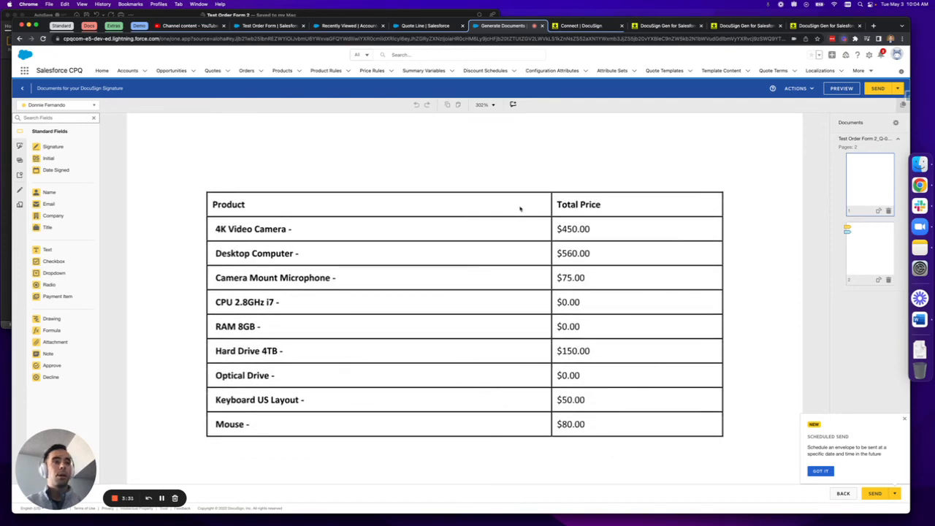